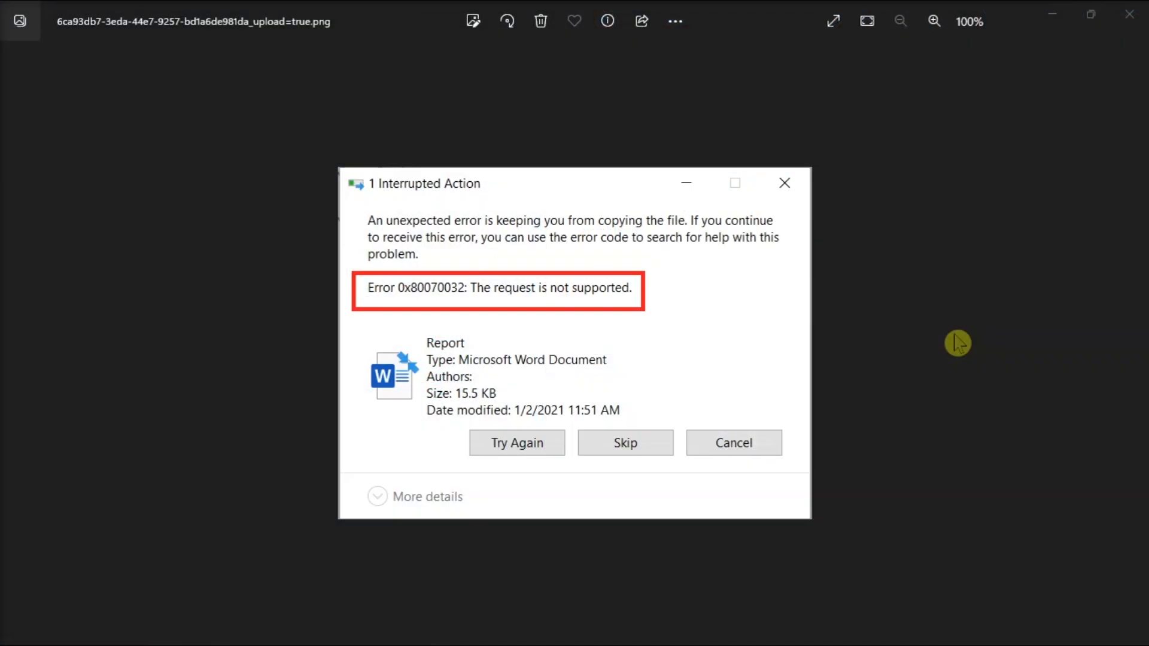
mouse_move(522, 350)
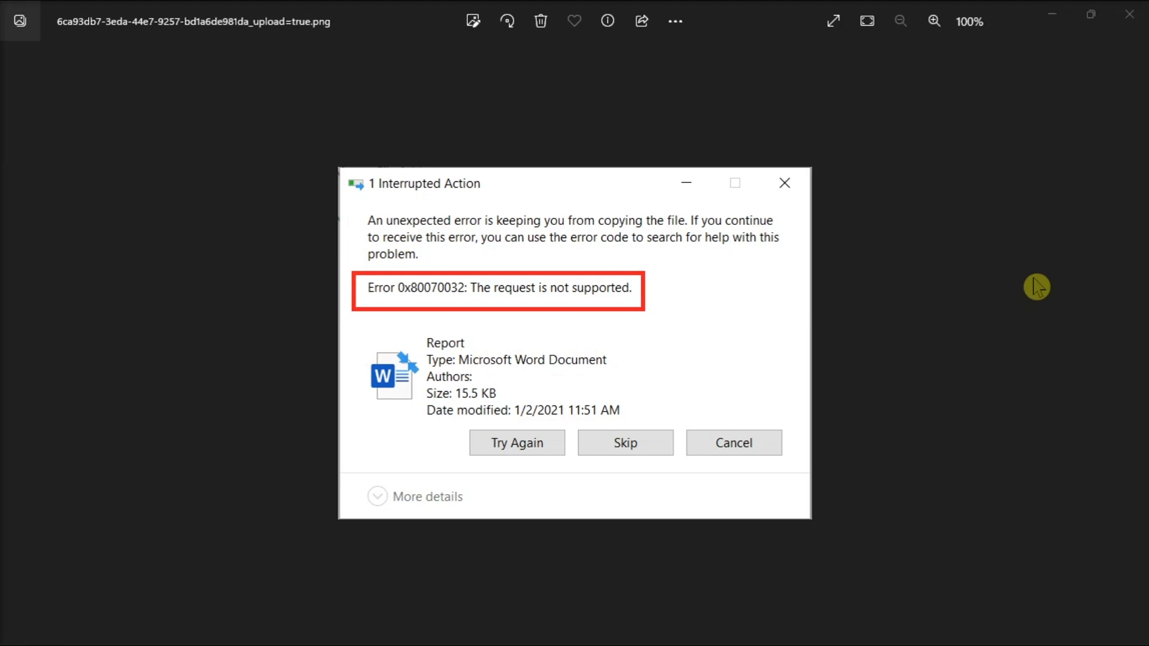
mouse_move(541, 561)
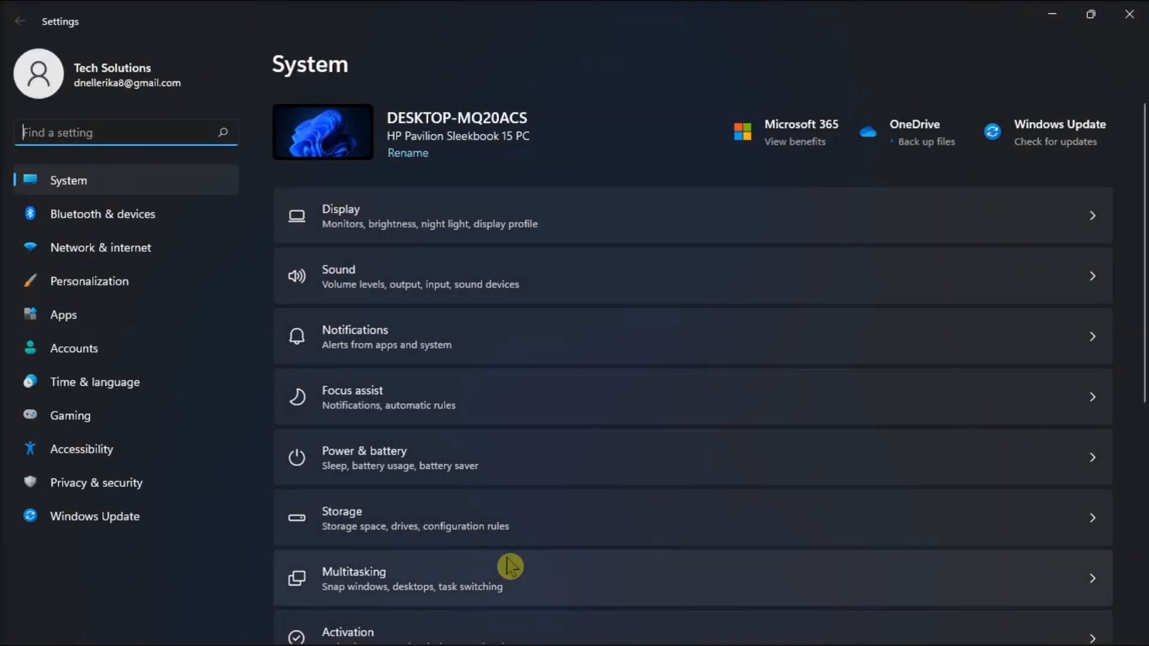
- Leave the Settings System page and return to the error 0x80070032 screenshot
left_click(96, 482)
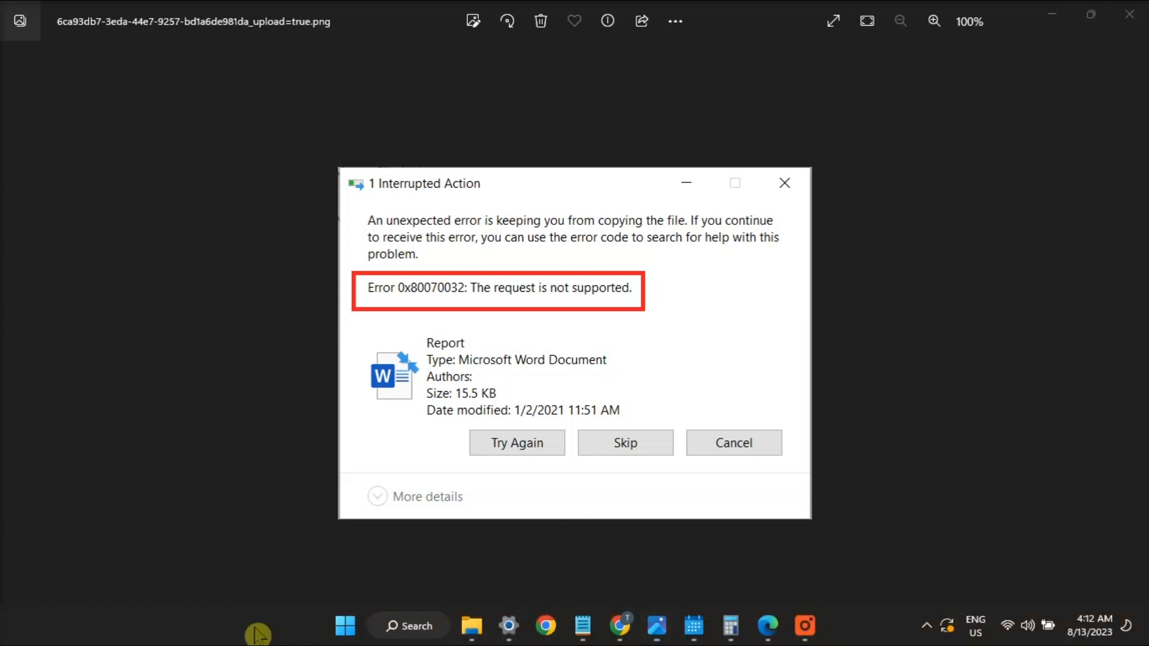
mouse_move(300, 591)
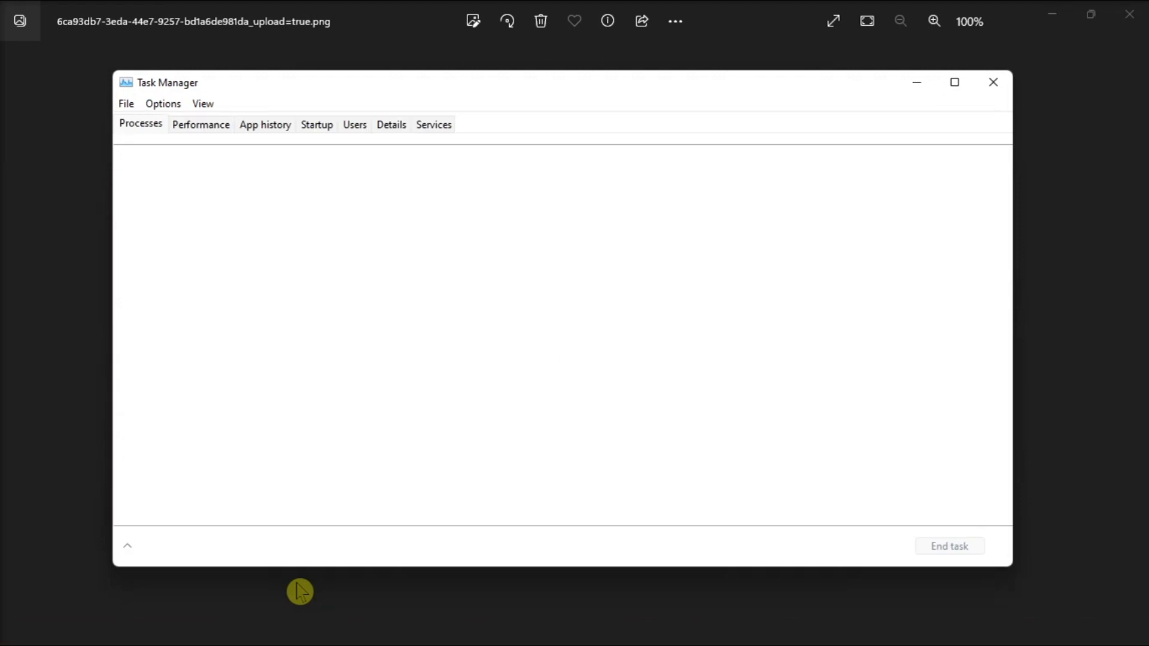
- Expand Task Manager's process list and end Calculator, Calendar, Microsoft Edge and Google Chrome
left_click(127, 546)
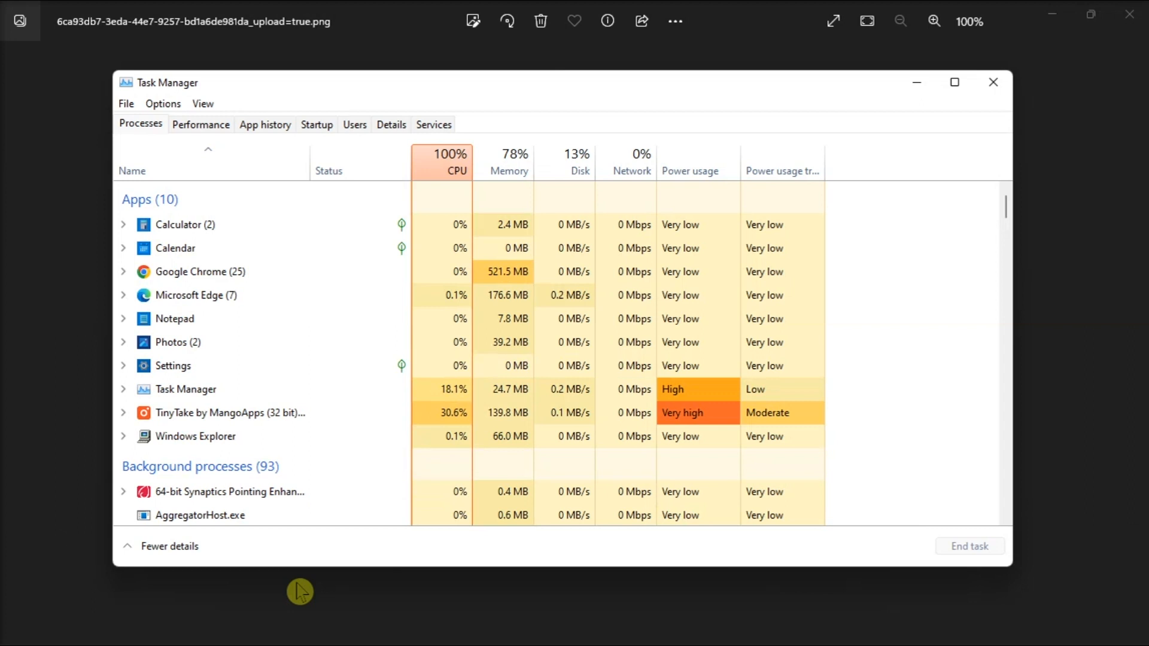
mouse_move(223, 171)
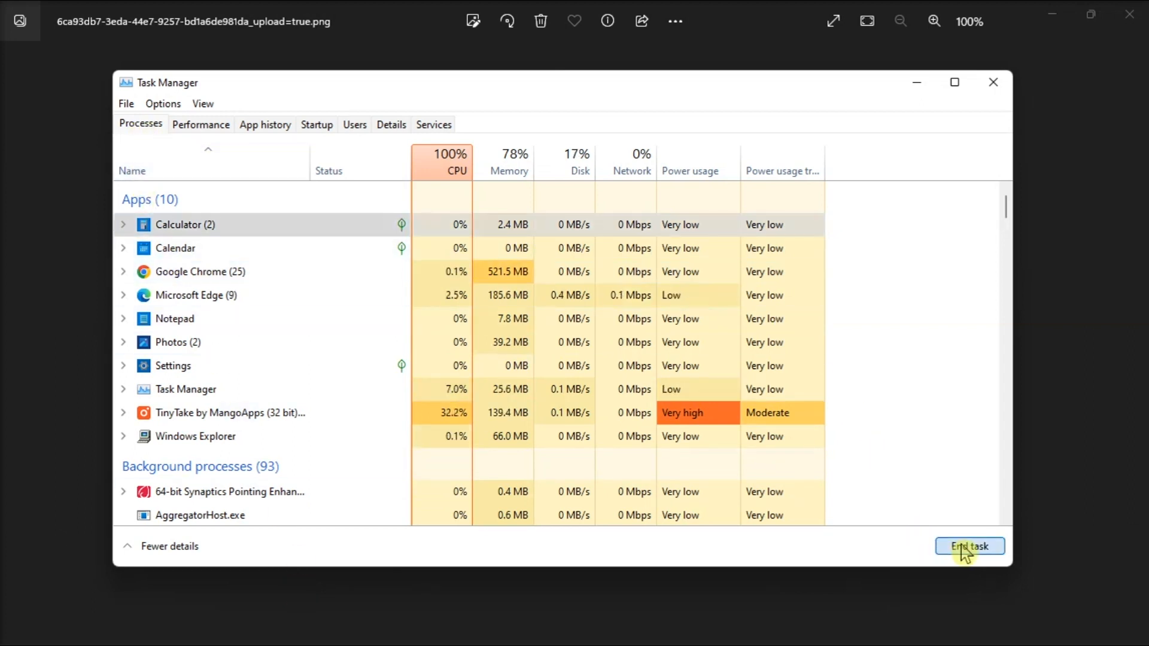
left_click(969, 546)
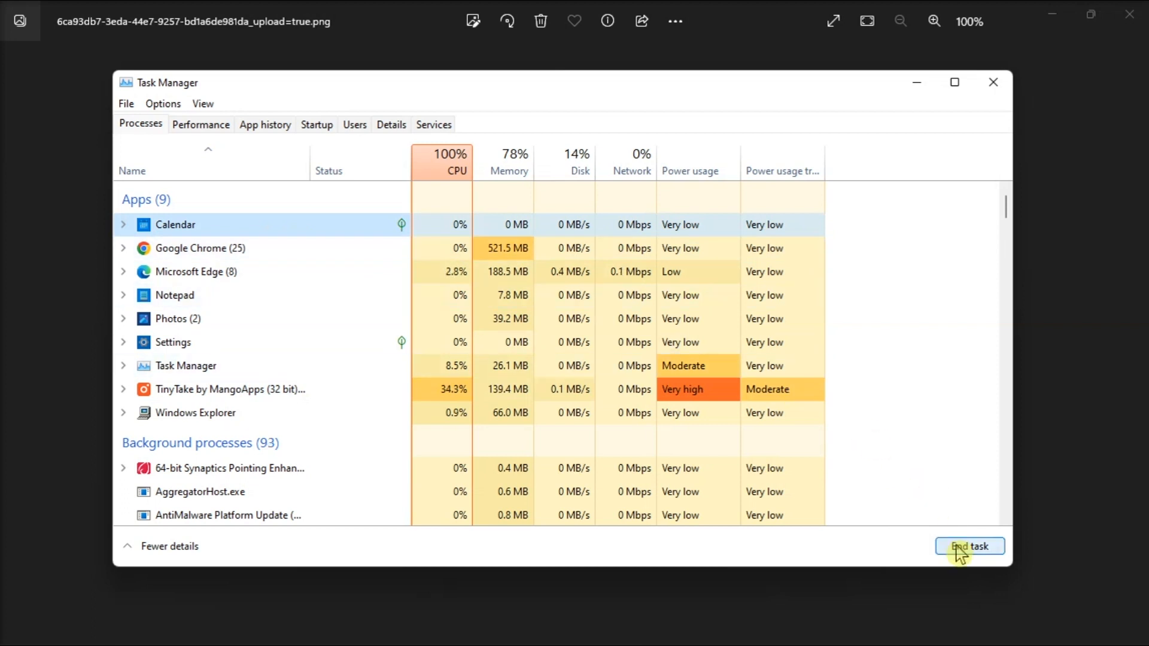
left_click(969, 545)
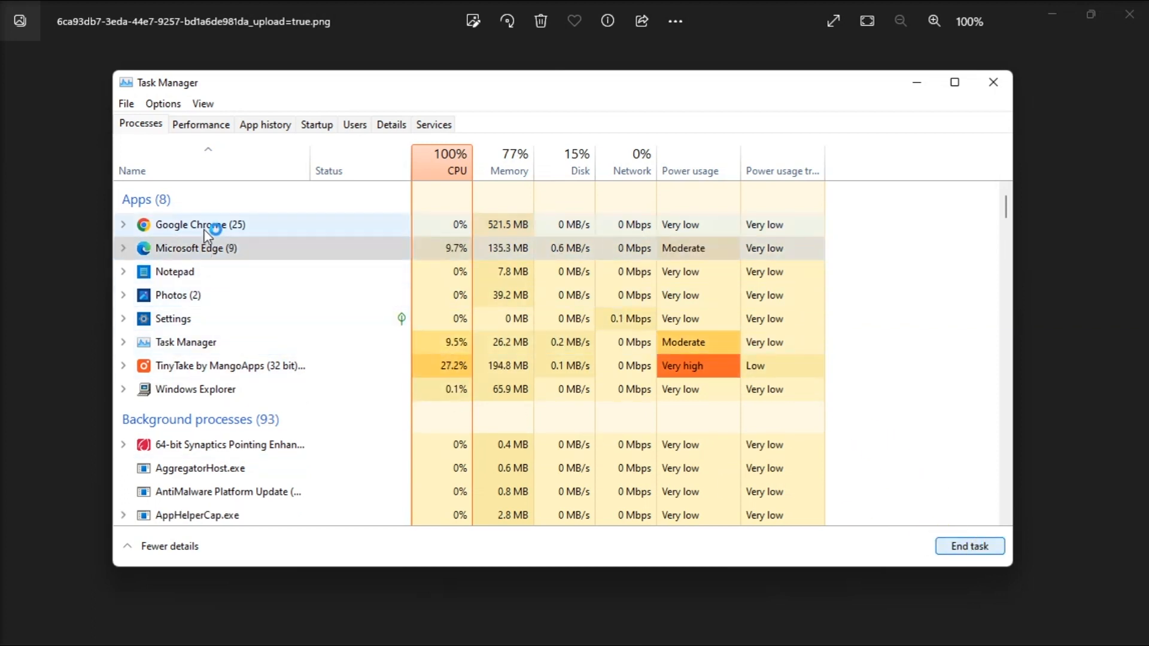
left_click(968, 545)
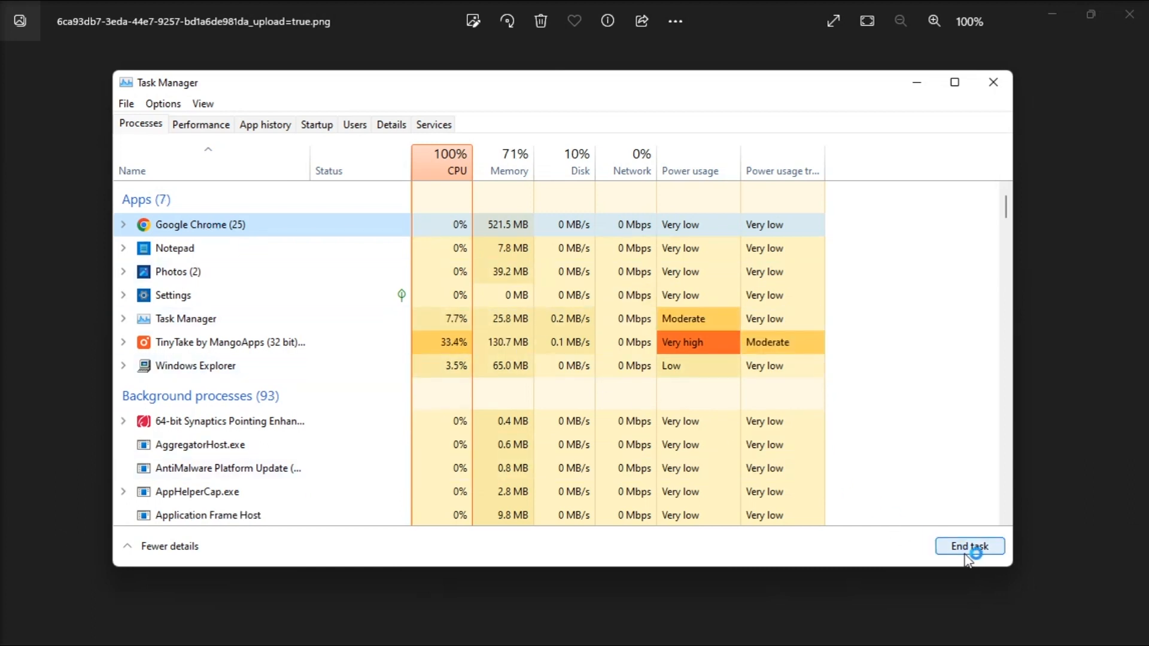
left_click(969, 546)
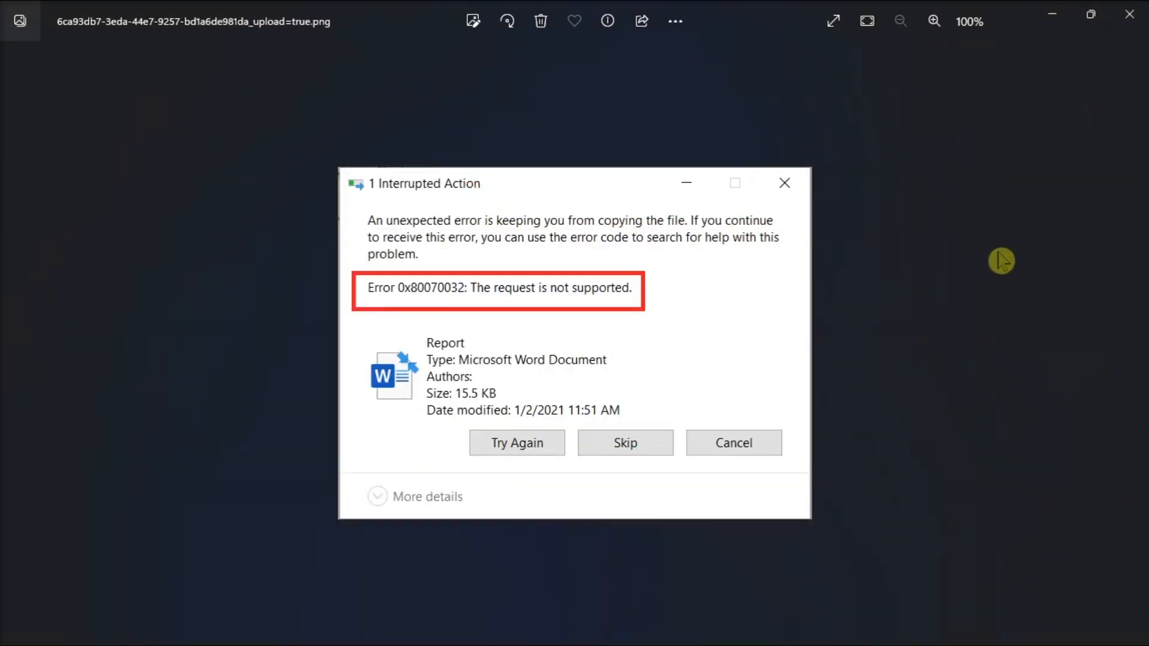
mouse_move(980, 384)
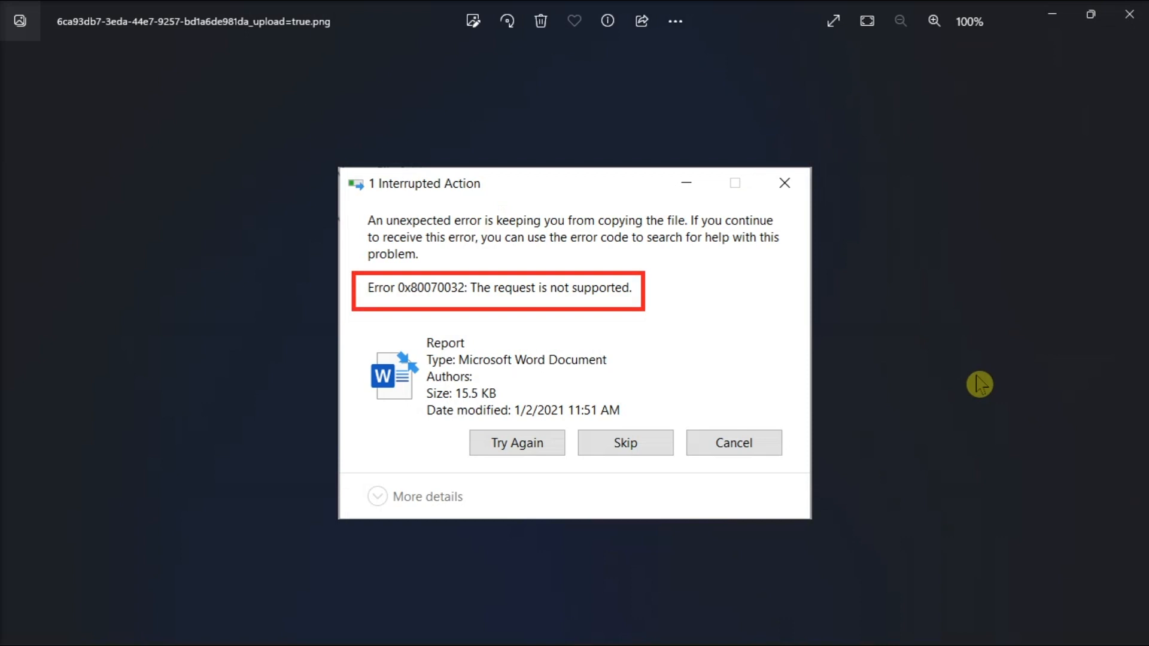